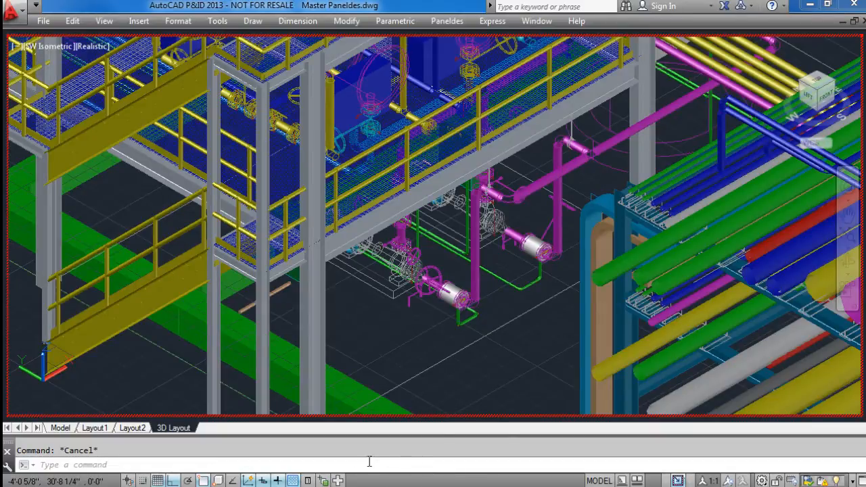
- Zoom to the extents of the refinery plant model with ZE
text(ZE)
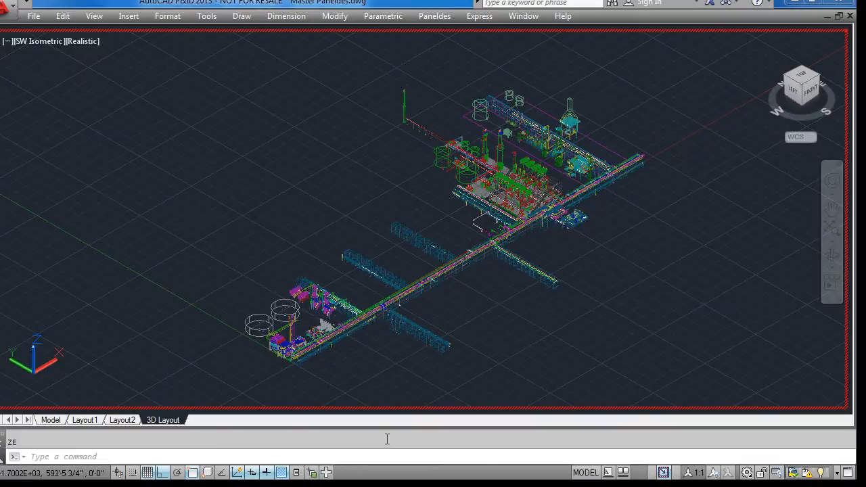
mouse_move(125, 32)
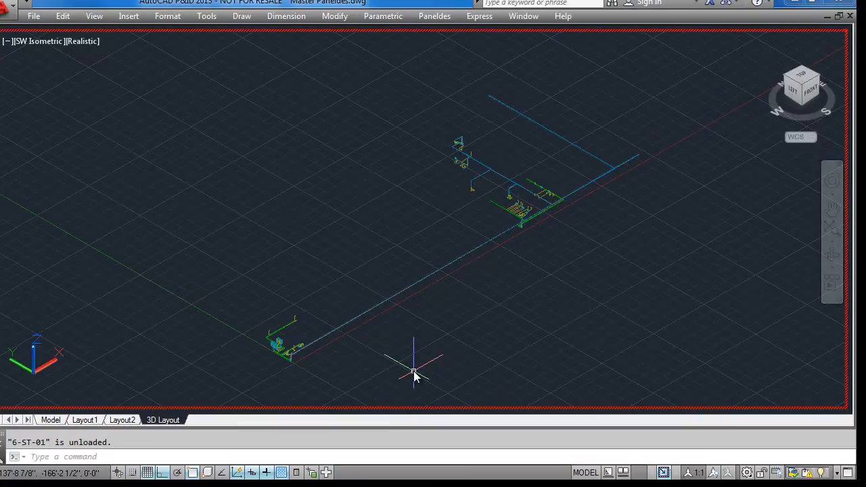
mouse_move(199, 152)
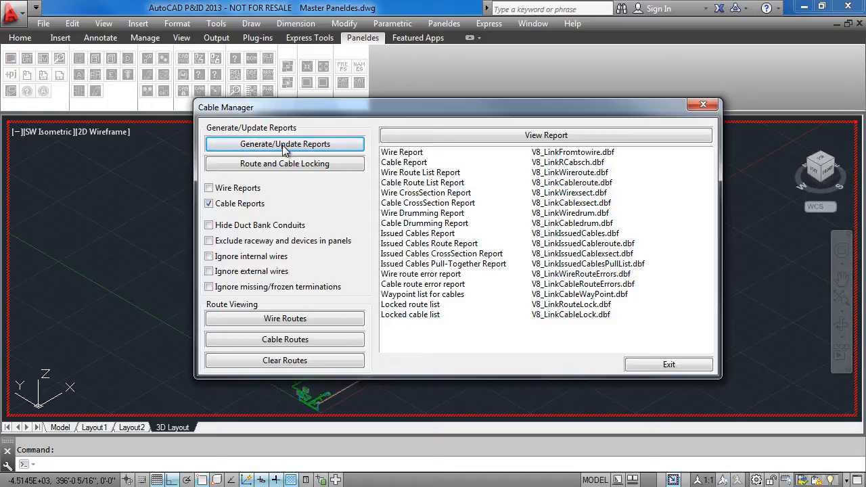
- Auto-route cables and generate reports, keeping current connection settings and dismissing route statistics
click(284, 144)
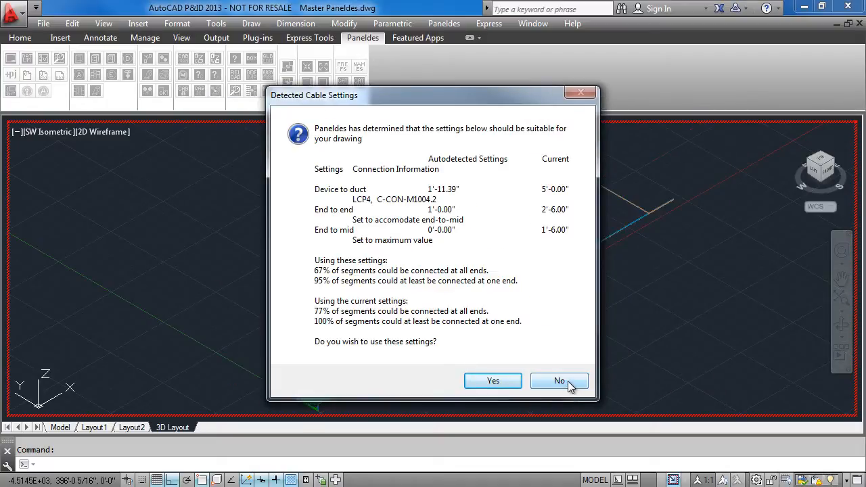
click(560, 380)
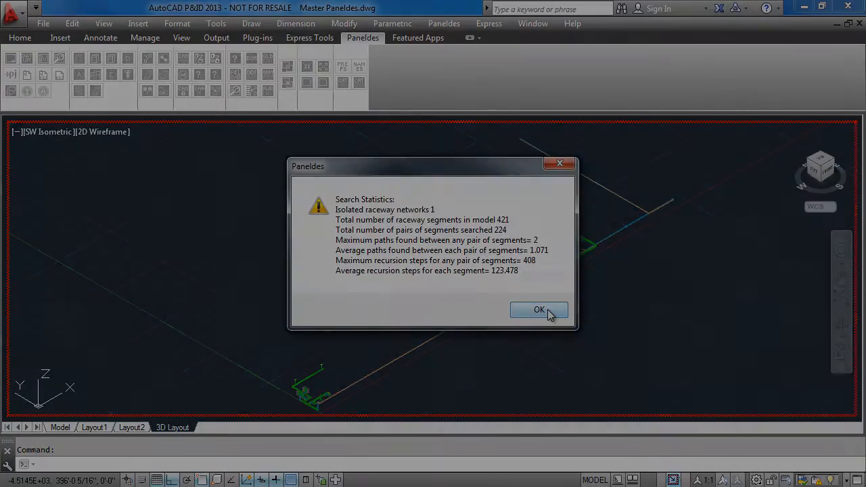
click(539, 309)
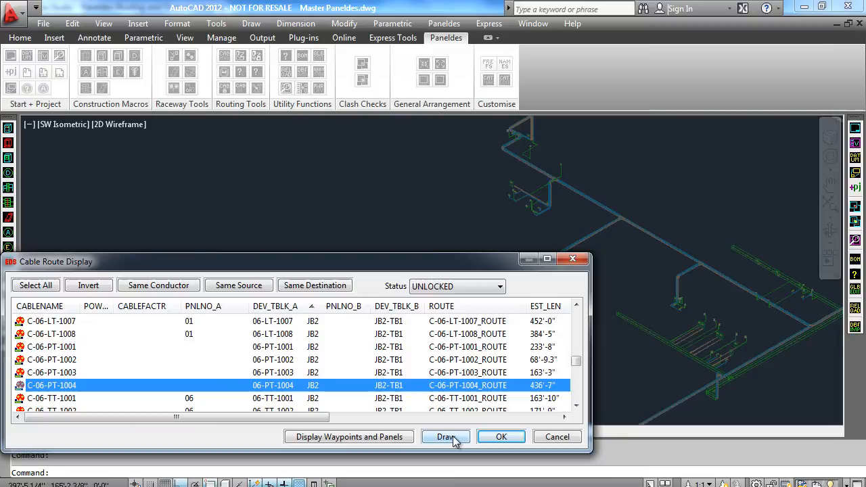
mouse_move(451, 436)
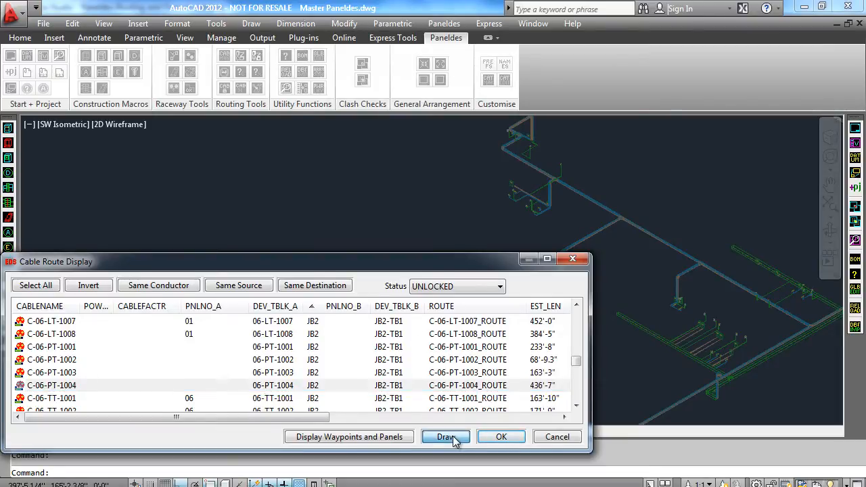
- Draw cable C-06-PT-1004's route in red and orbit around it to see its riser
click(445, 436)
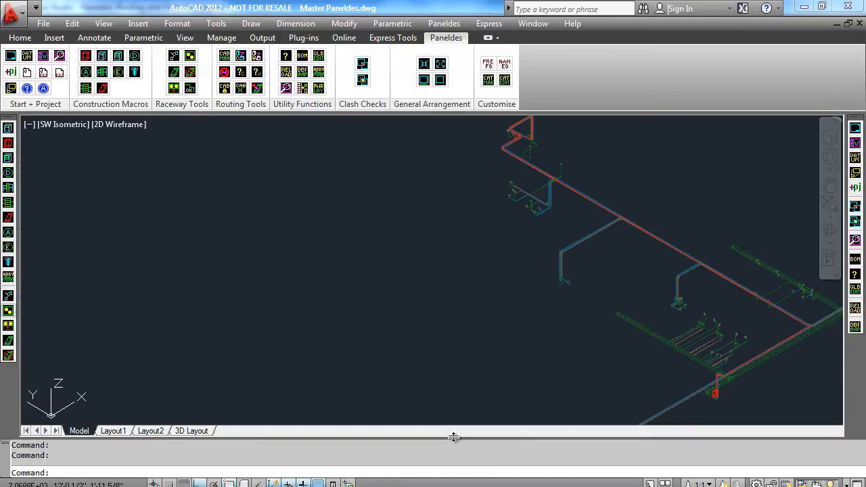
mouse_move(457, 438)
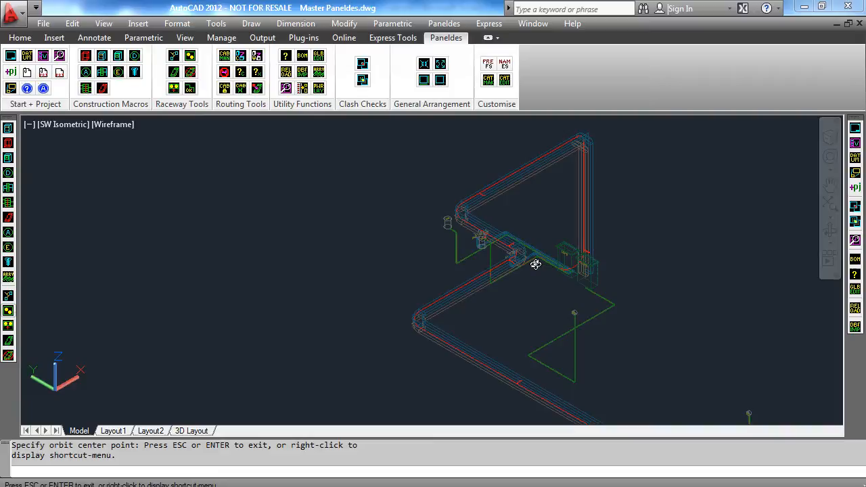
drag(534, 264, 563, 265)
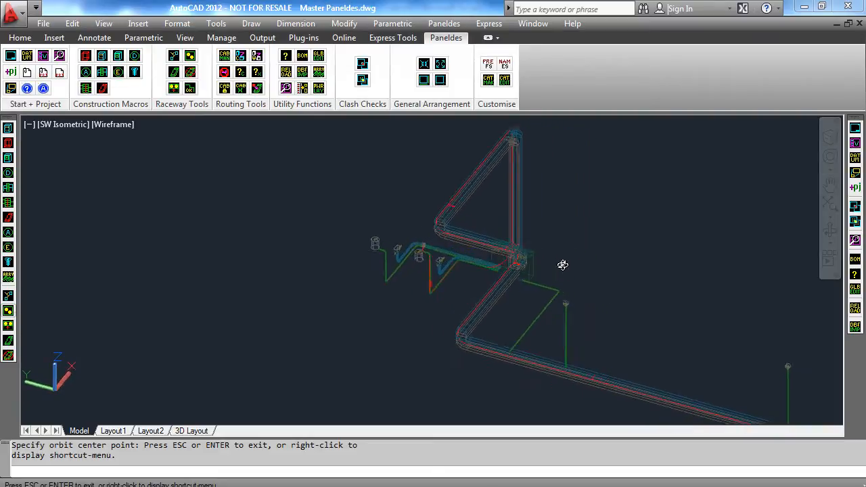
drag(563, 265, 612, 261)
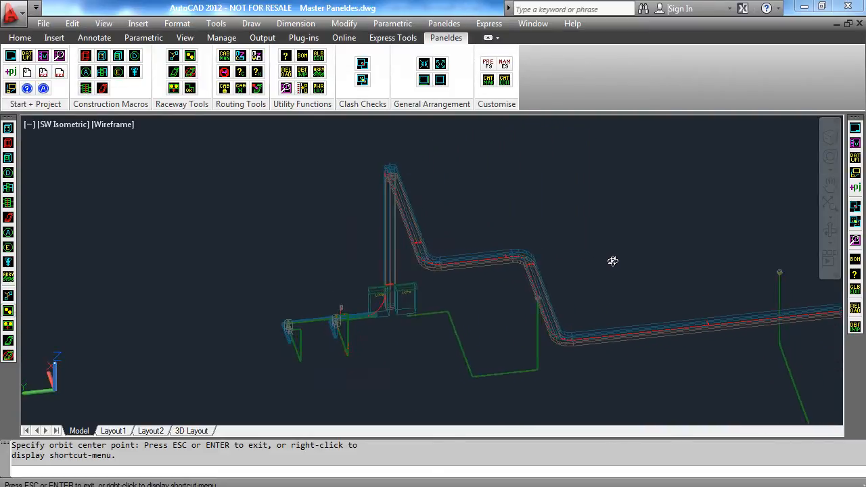
drag(612, 261, 641, 257)
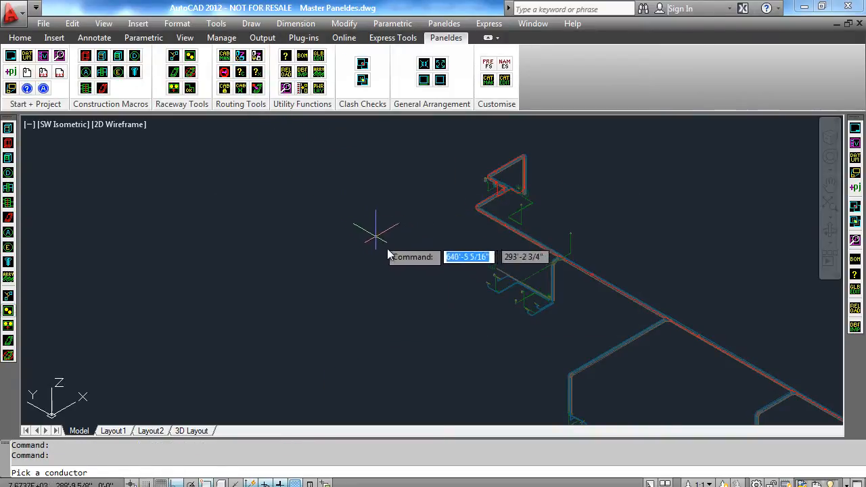
mouse_move(601, 280)
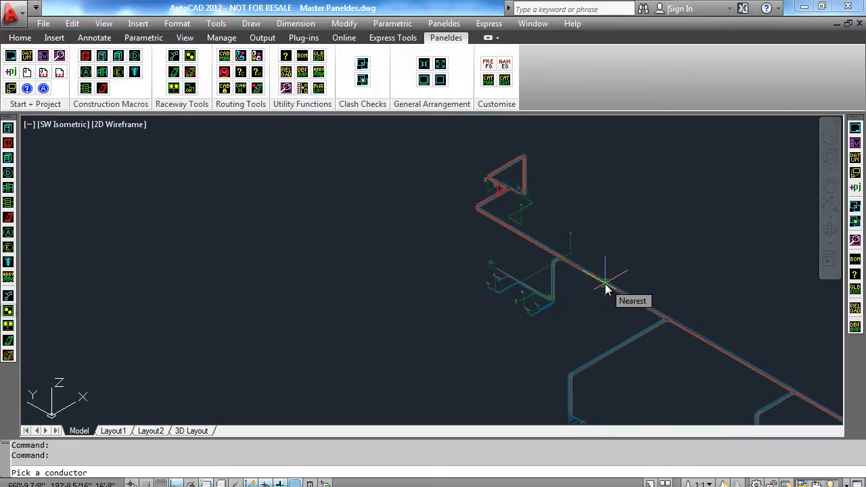
- Pick cable C-06-PT-1004 and list the raceway segments along its route
click(604, 282)
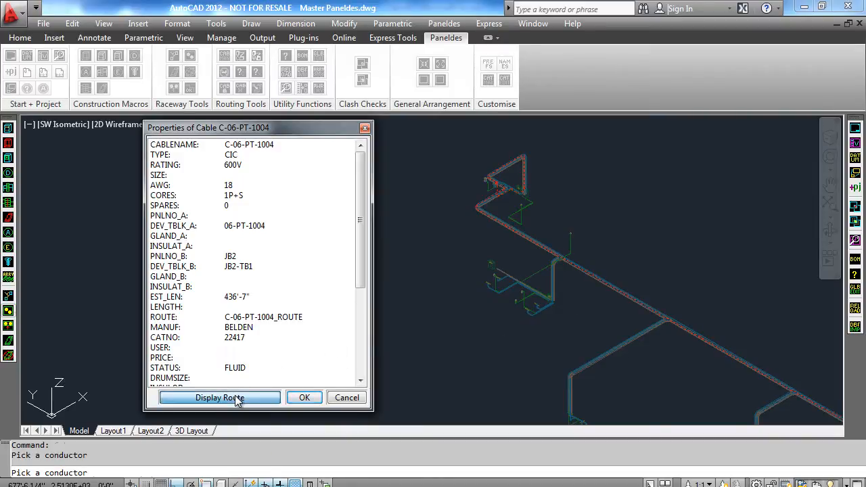
click(219, 397)
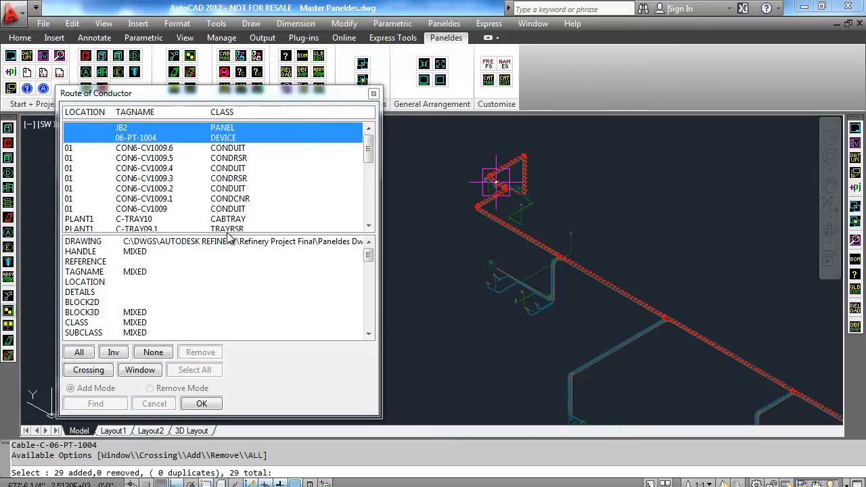
mouse_move(236, 202)
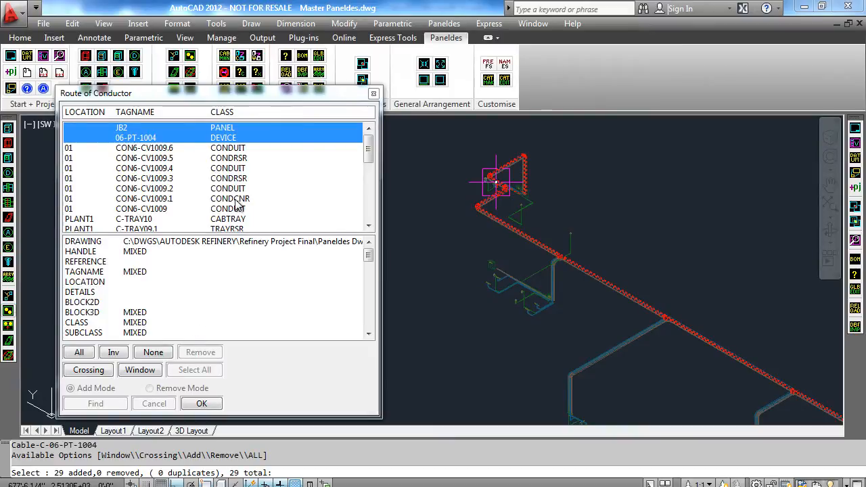
- Inspect fill details of CON6-CV1009.1, C-TRAY09.1, C-TRAY08.1 and C-TRAY07 on the route
click(144, 198)
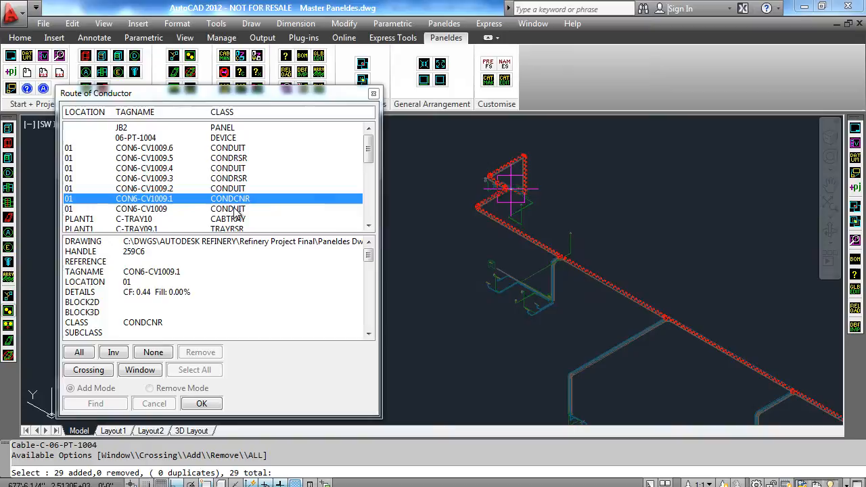
click(133, 219)
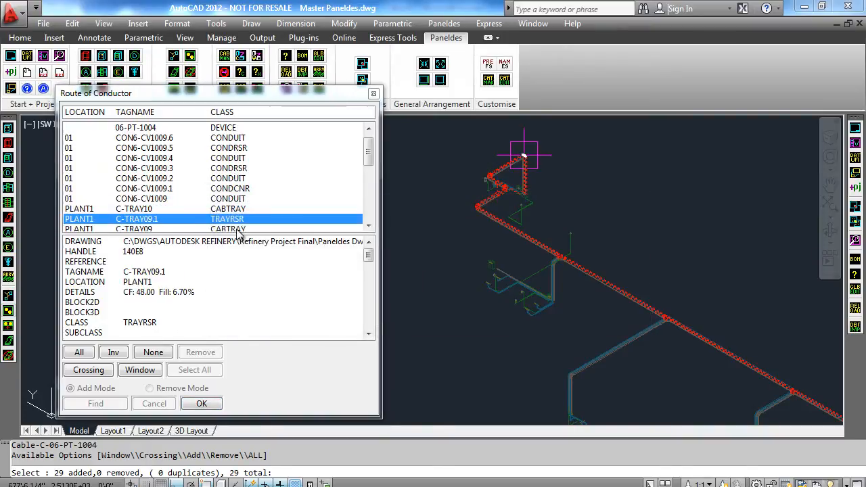
click(368, 229)
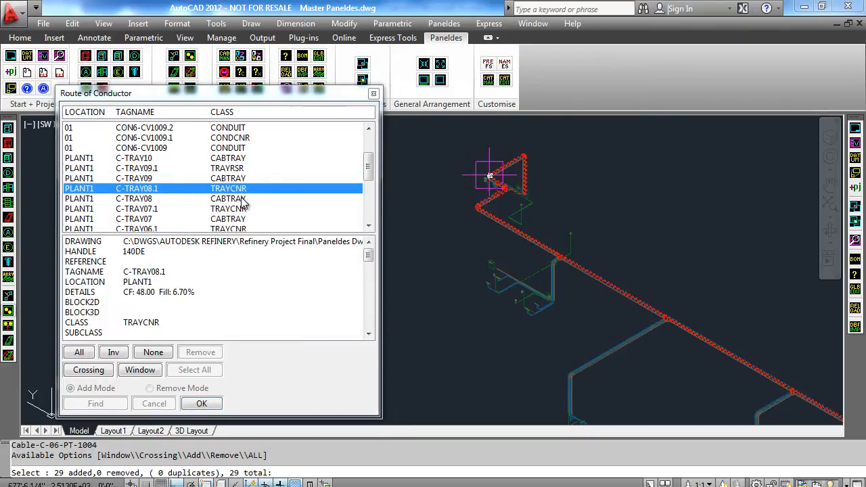
click(137, 208)
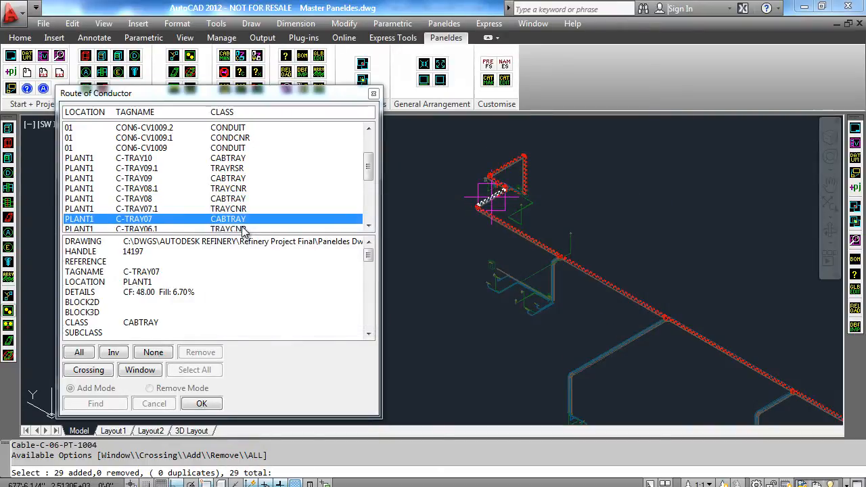
click(368, 228)
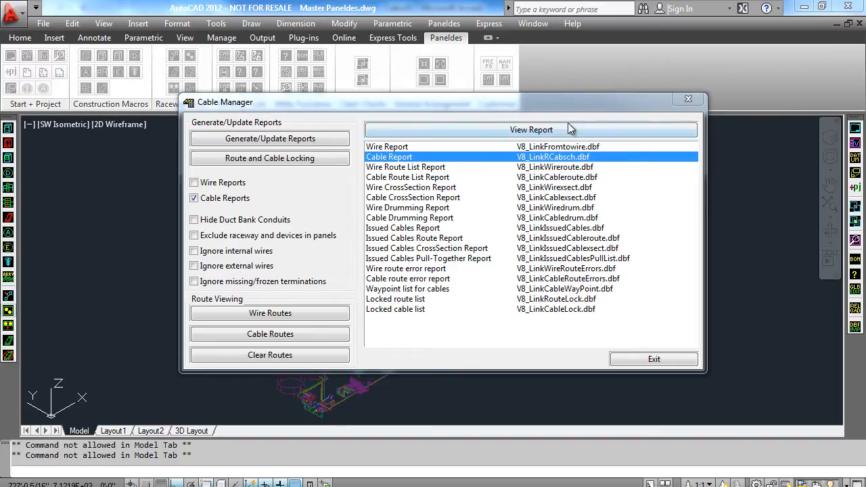
- View the Cable Report in Database Editor and scroll across its columns
click(530, 129)
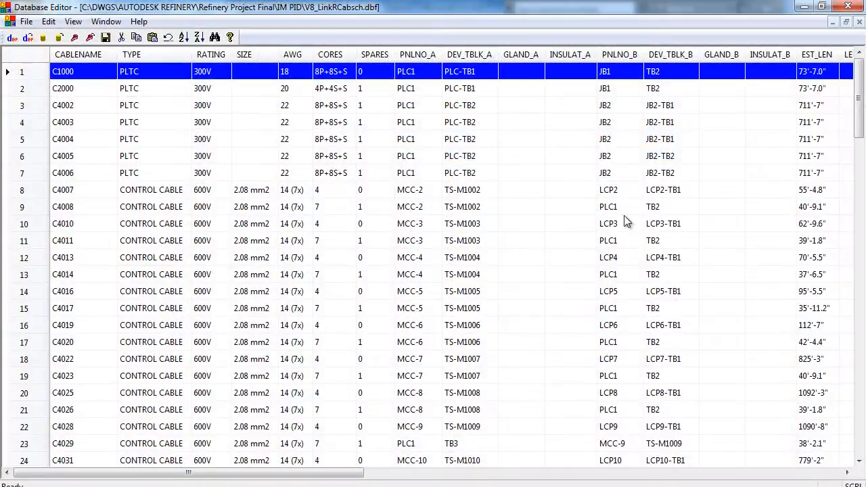
scroll(right, 3)
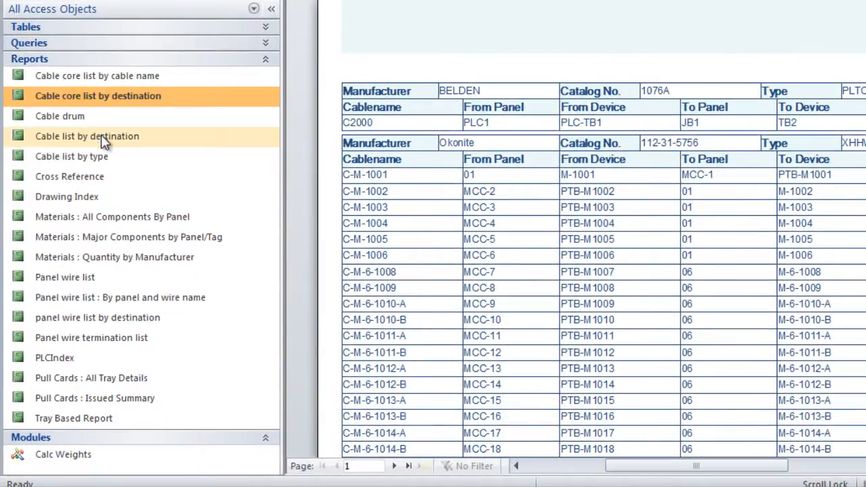
- Browse the Cable list by destination, Materials by Manufacturer and Tray Based reports
click(87, 136)
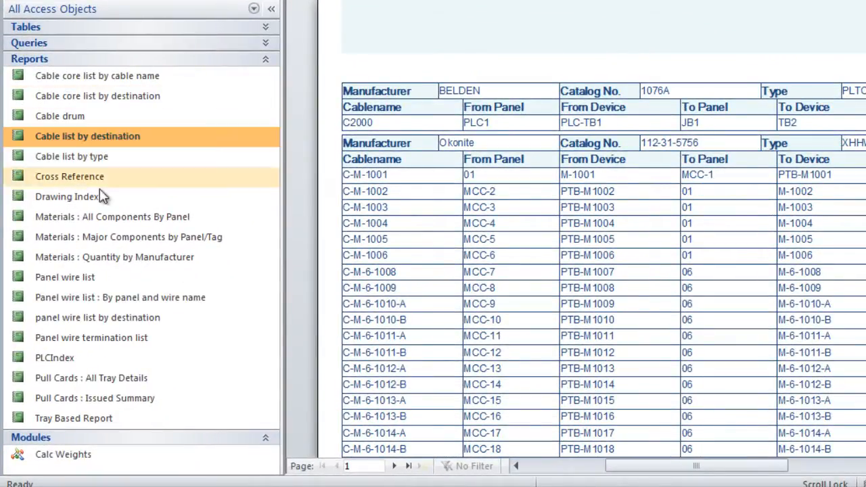
click(115, 256)
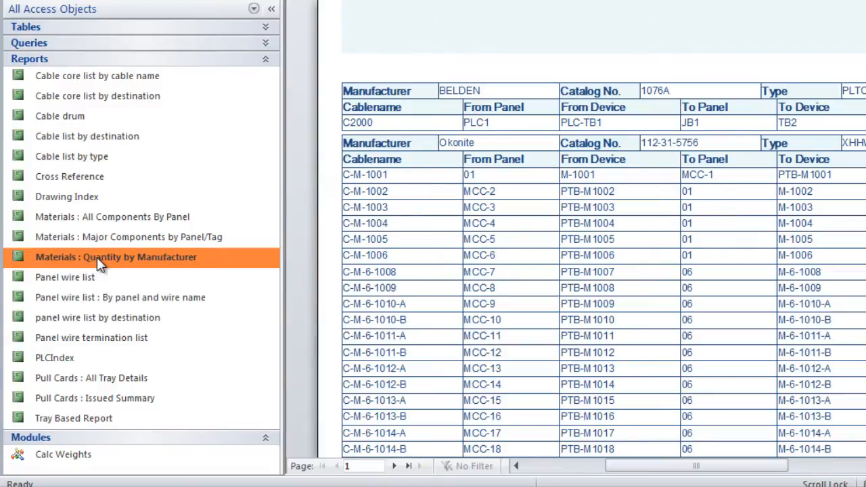
mouse_move(91, 338)
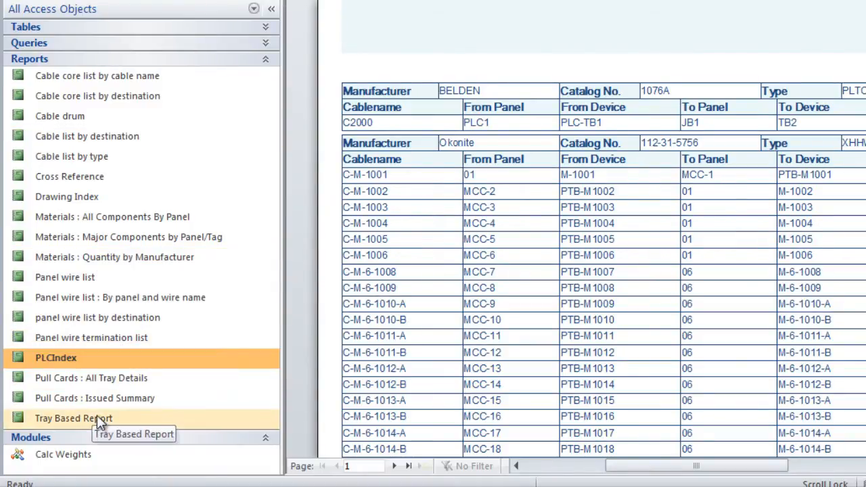
click(95, 398)
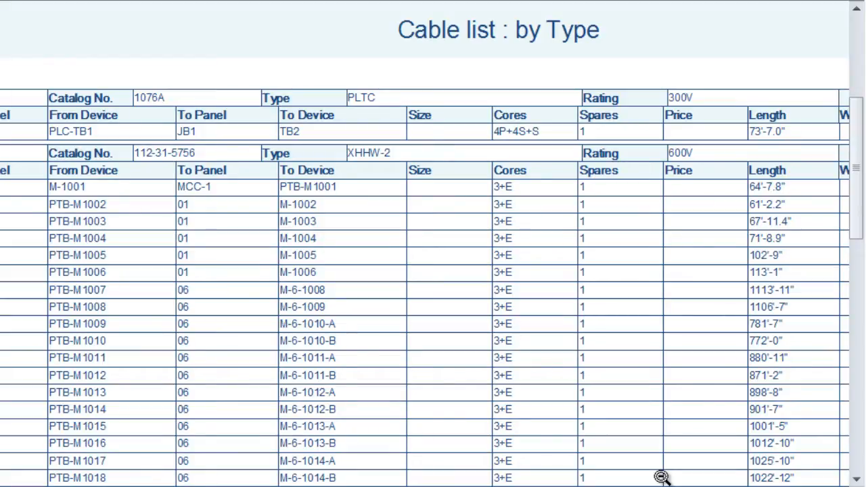
mouse_move(652, 140)
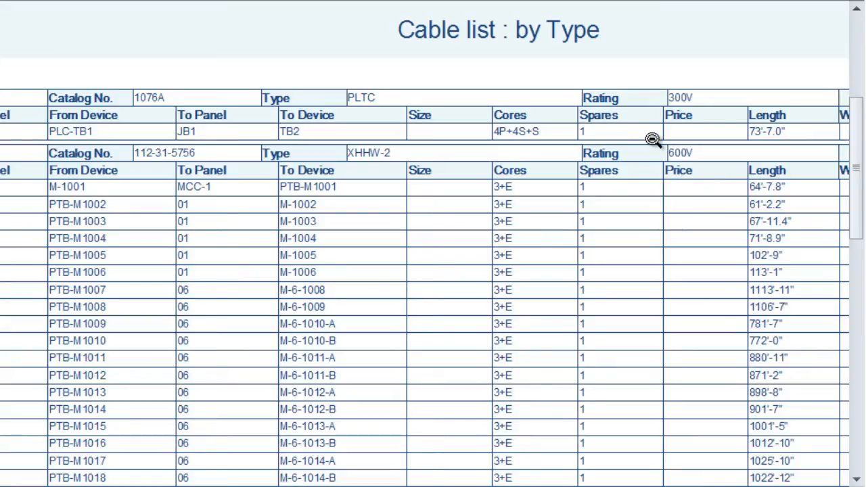
- Pan down the Cable list by Type report's cores, spares and lengths
drag(777, 148, 777, 459)
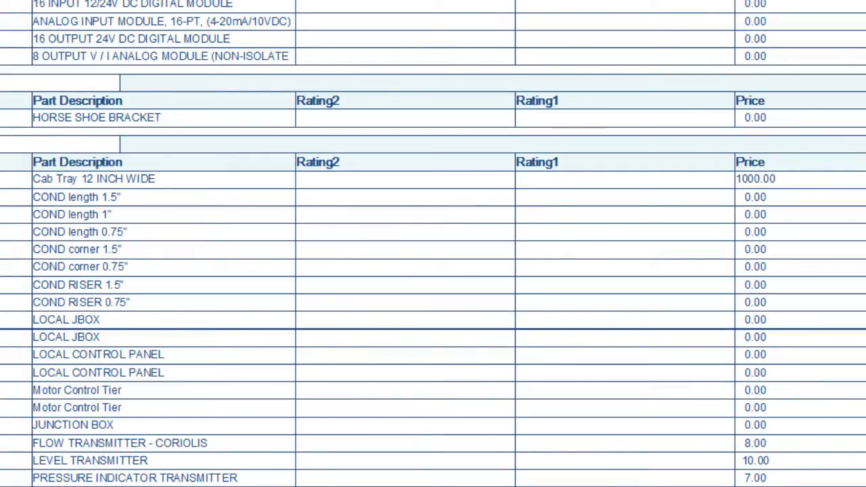
- Scroll across the materials report's part descriptions, ratings and prices
scroll(right, 3)
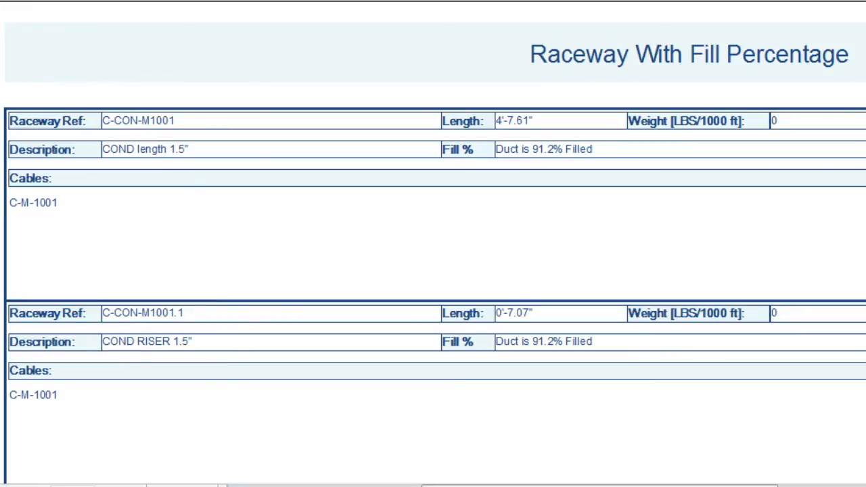
- Scroll down the fill report to tray segments C-TRAY02#4, C-TRAY02.1 and C-TRAY03
scroll(down, 3)
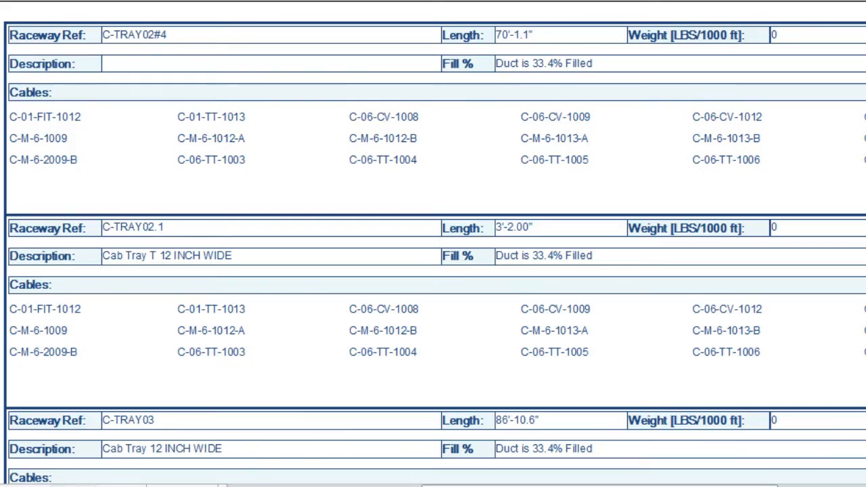